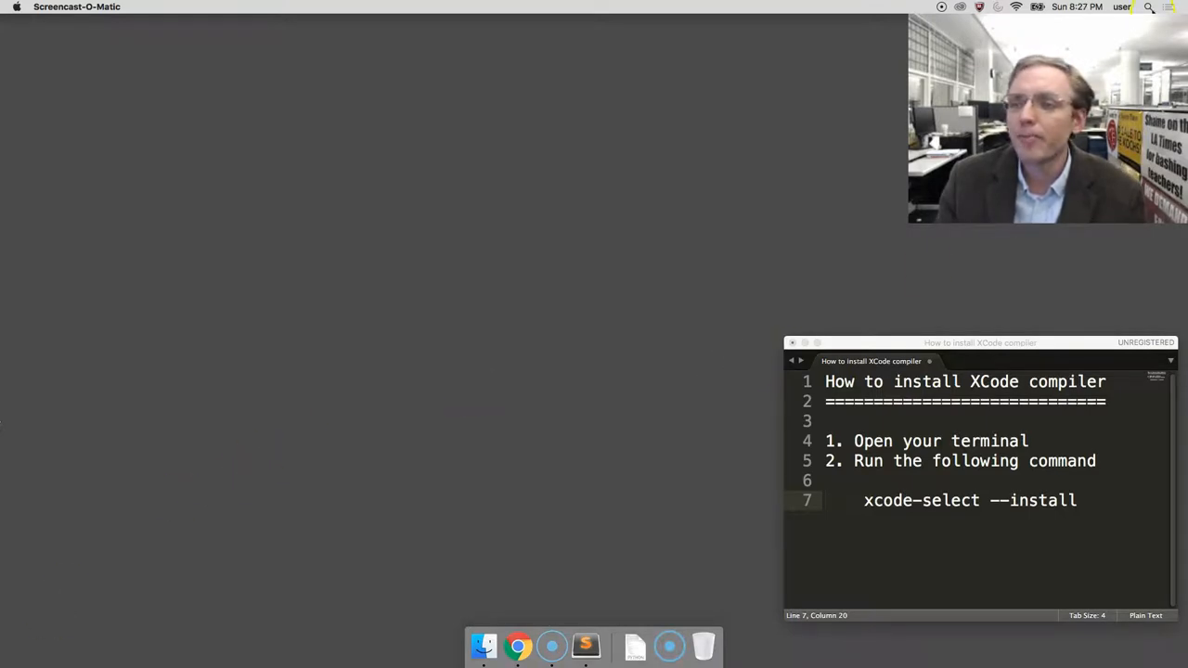
Search Spotlight for 'terminal' and launch the Terminal app.
type("terminal")
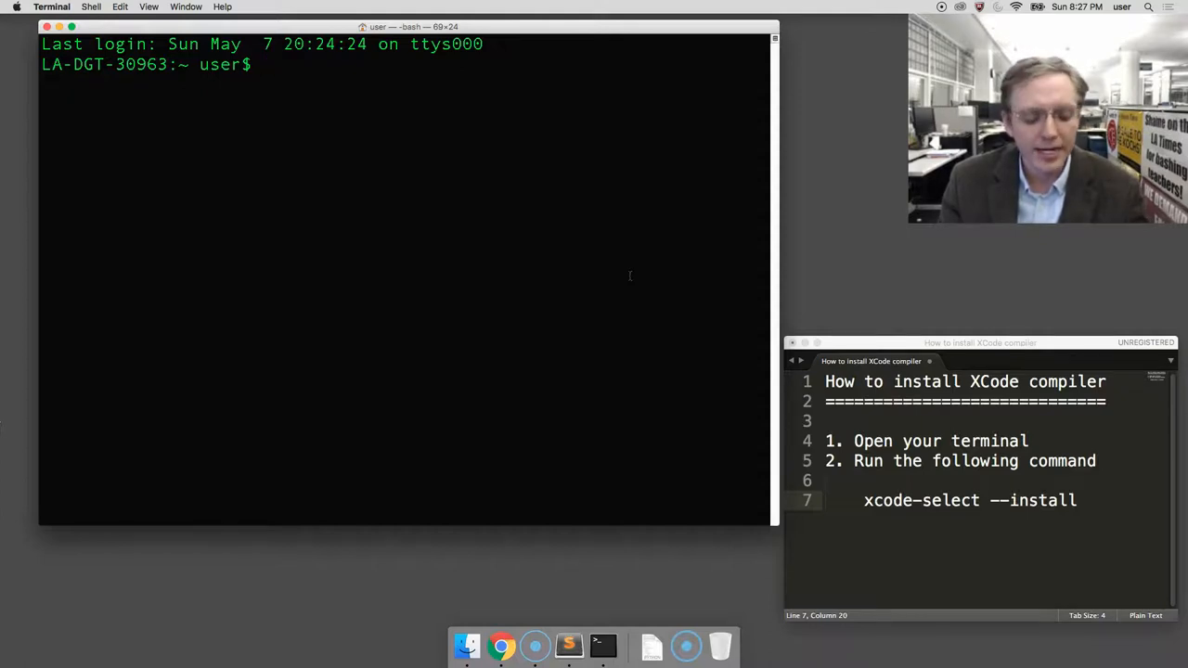
Write the command xcode-select --install at the shell prompt without running it.
type("x")
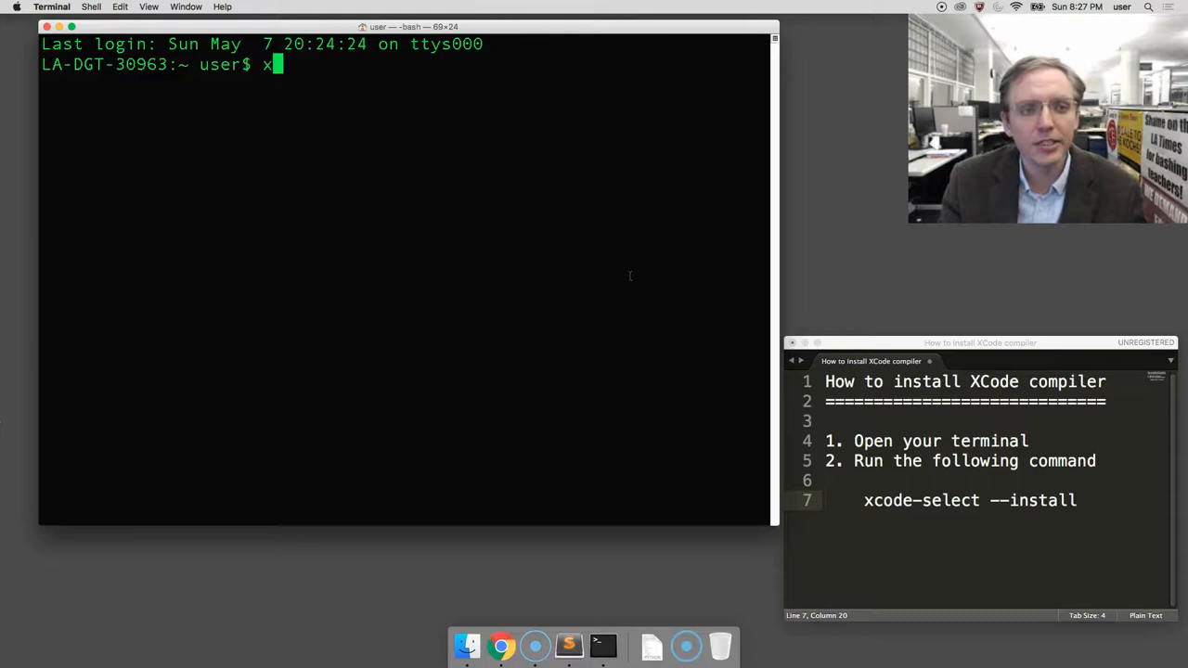
type("code-")
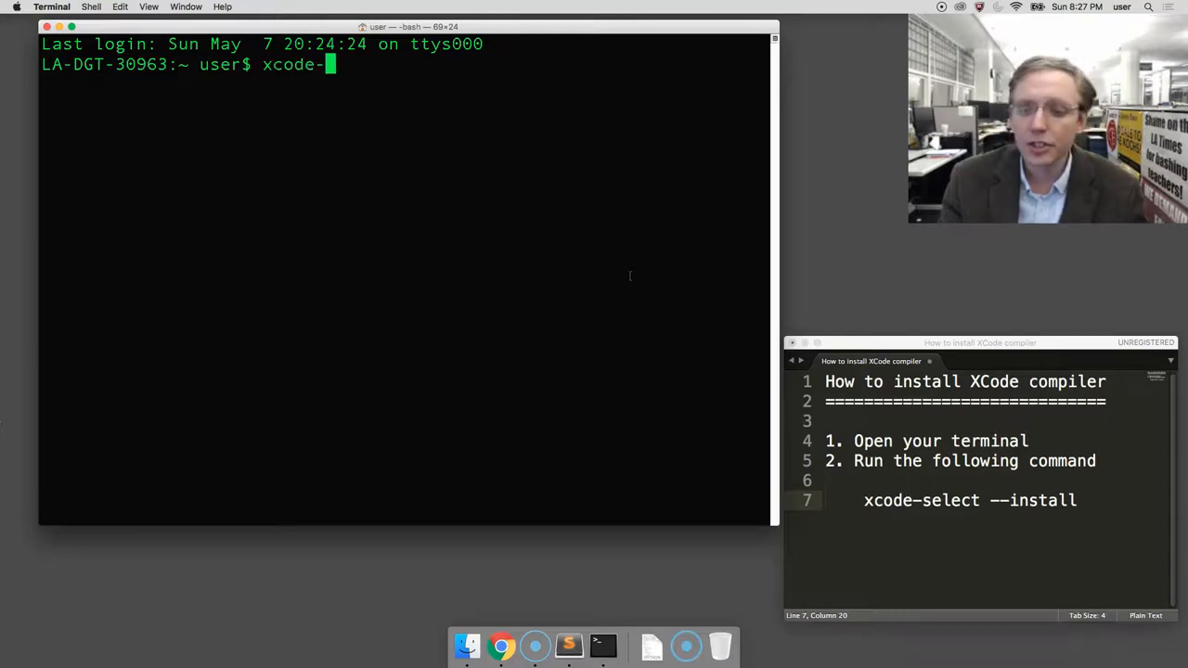
type("select")
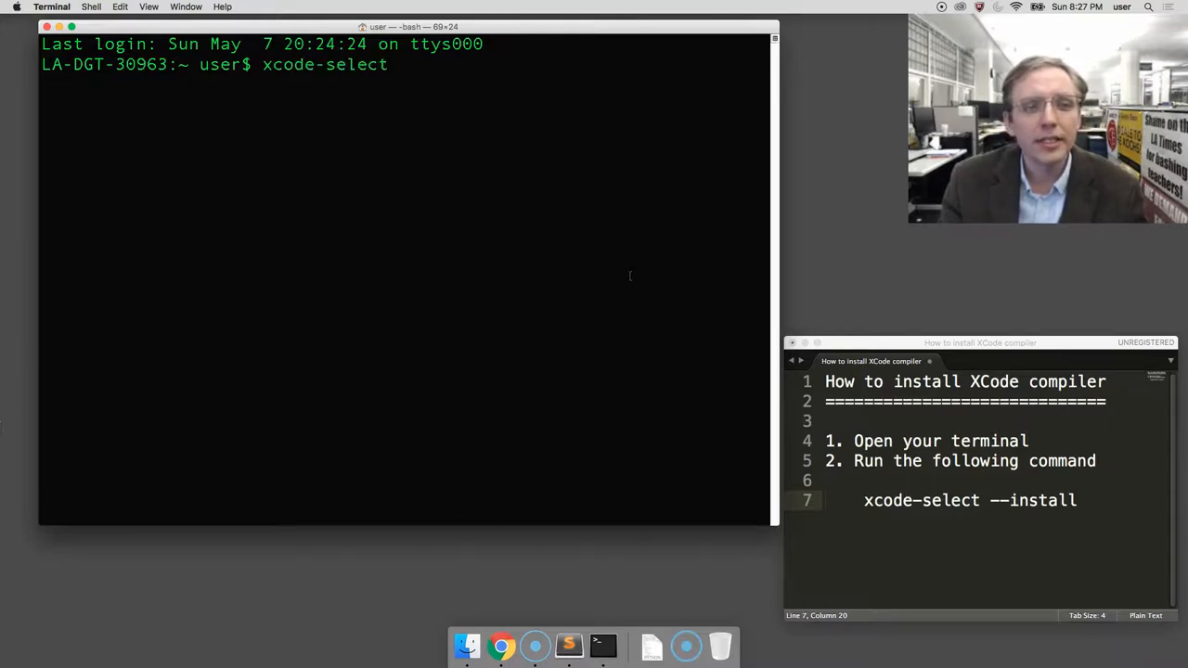
type("-")
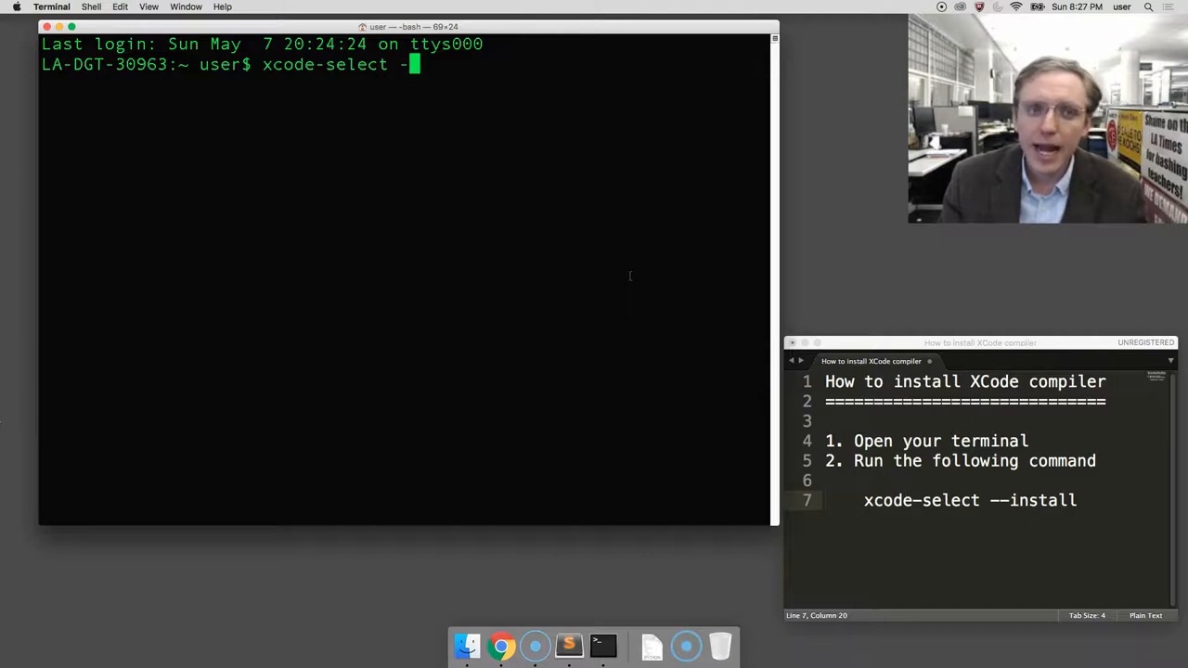
type("-install")
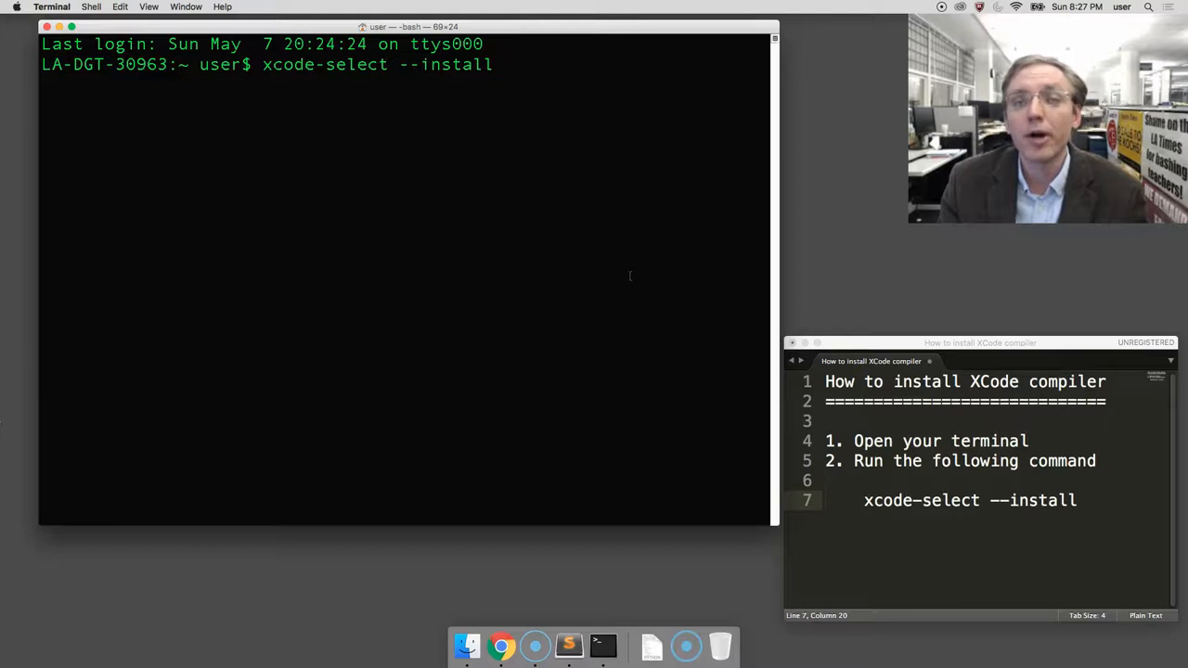
Run xcode-select --install so the Command Line Developer Tools install prompt appears.
key("Return")
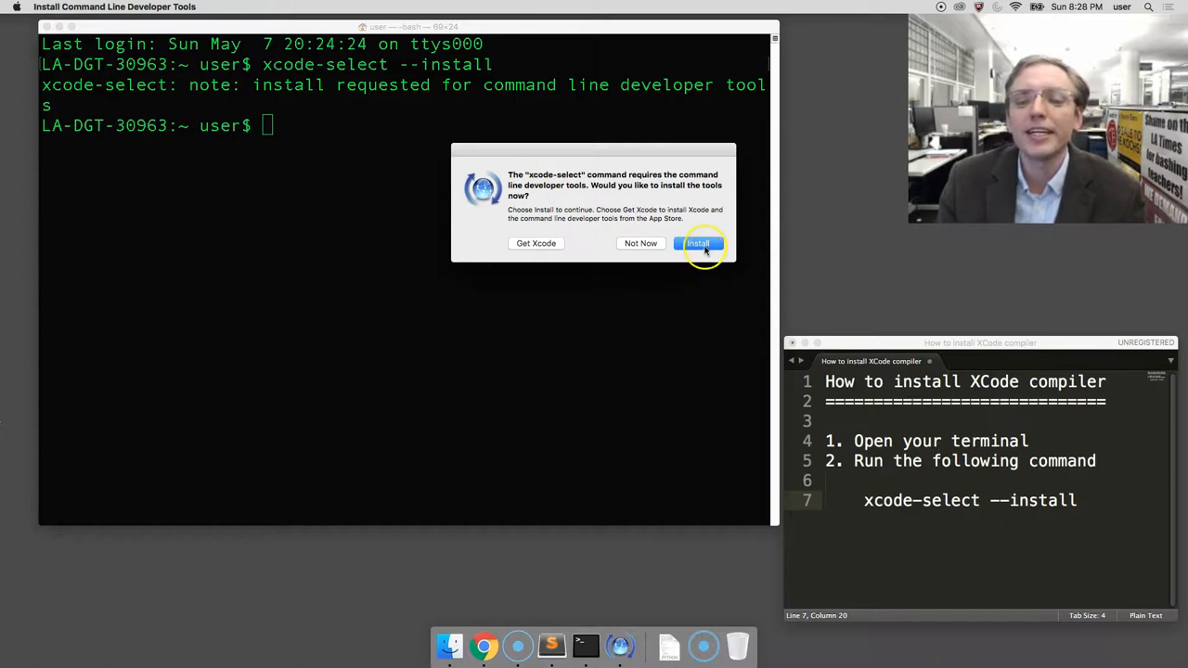
Choose Install and agree to the license so the developer tools begin installing.
left_click(698, 244)
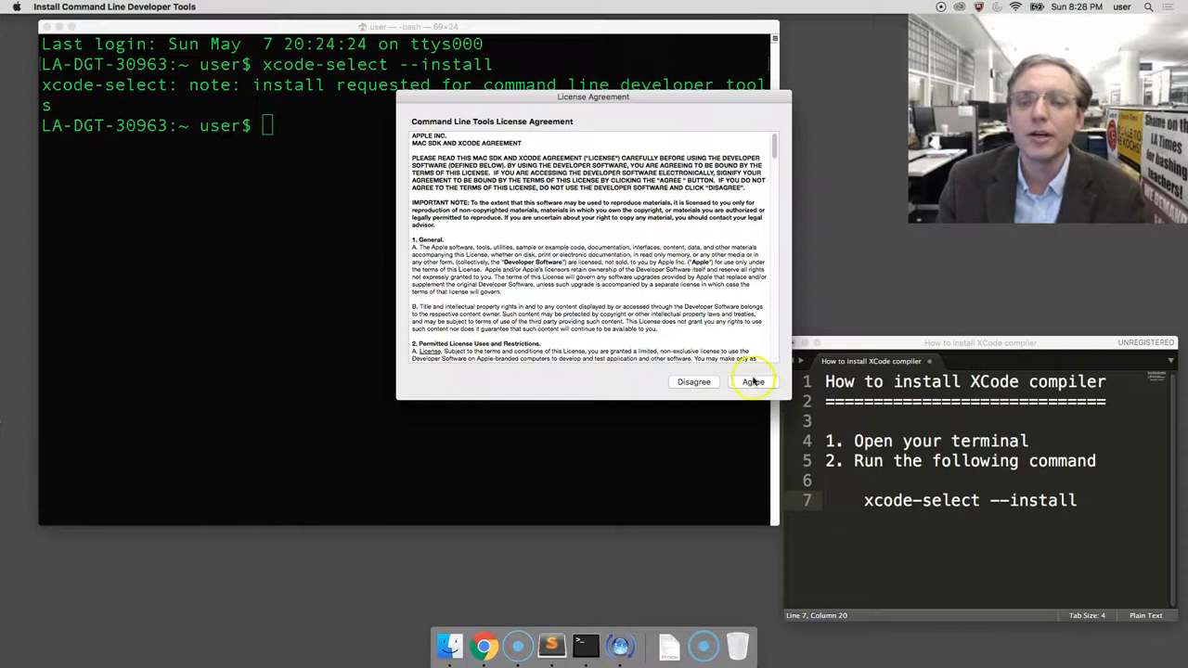
left_click(753, 382)
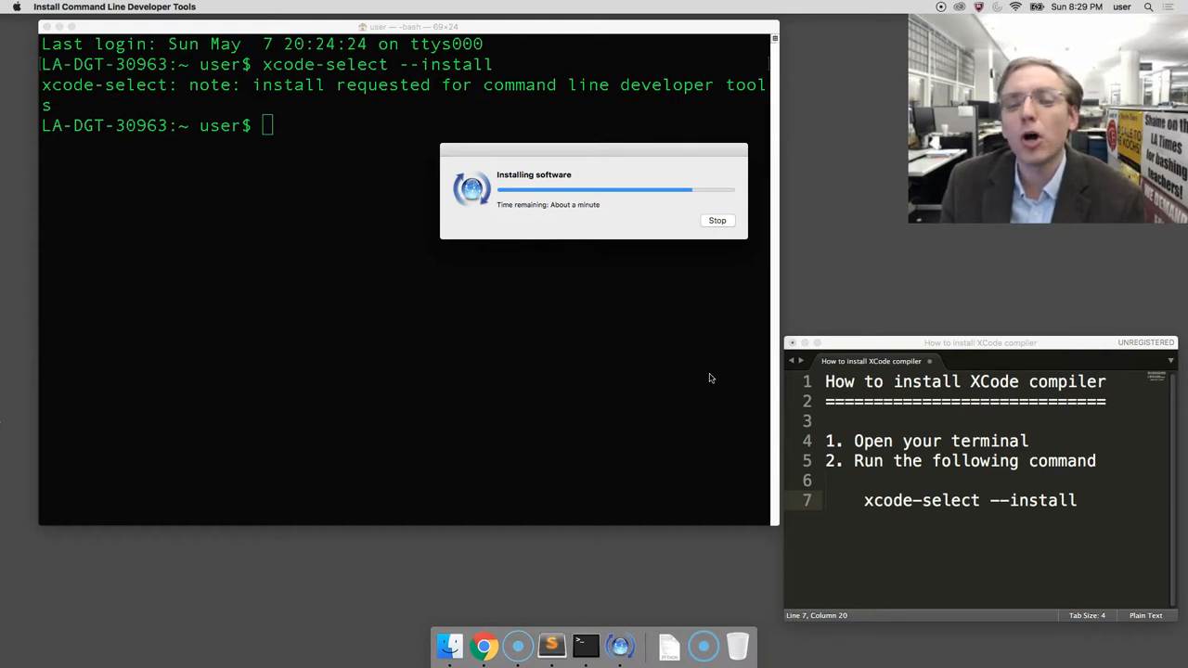
mouse_move(703, 369)
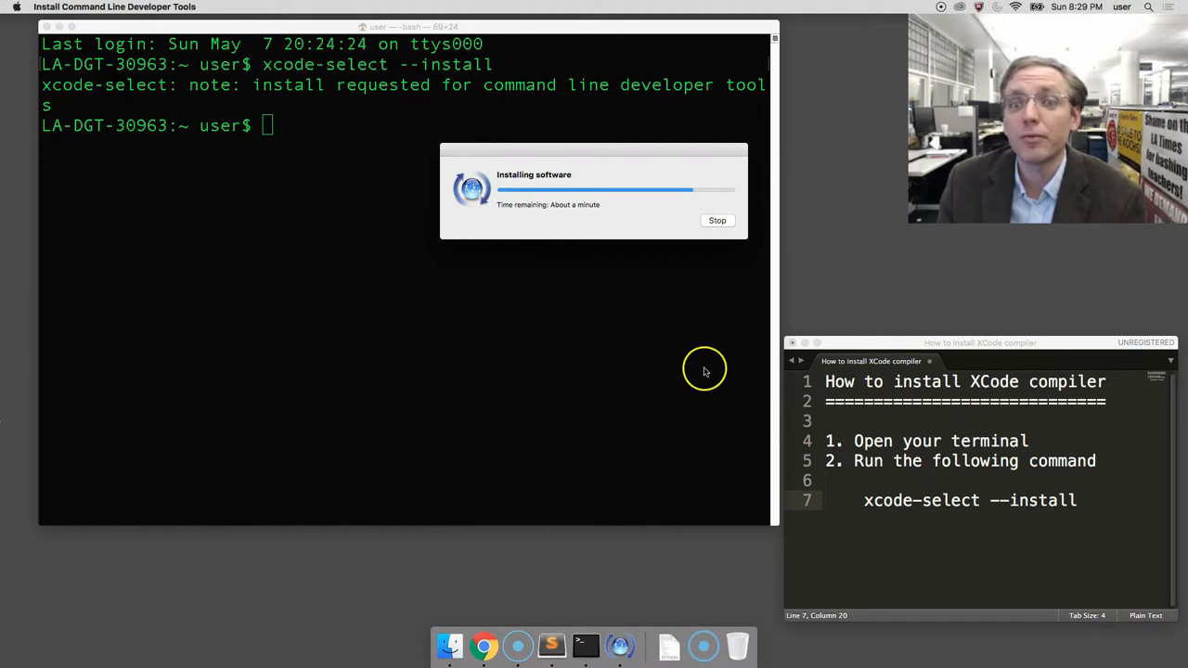
mouse_move(221, 473)
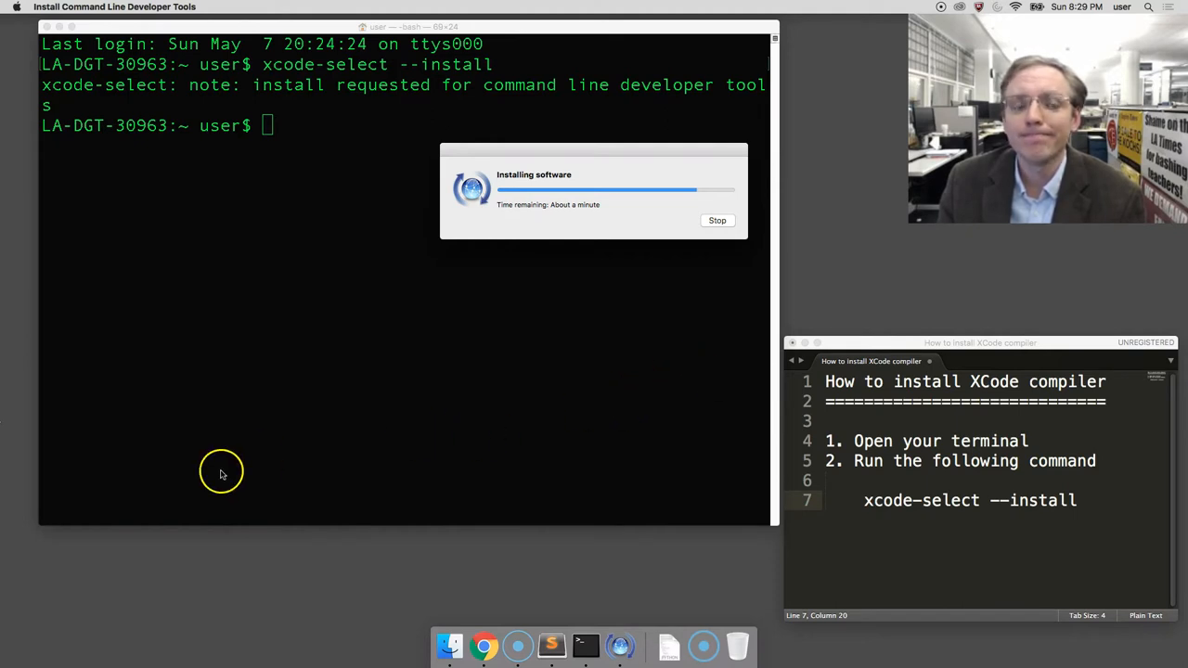